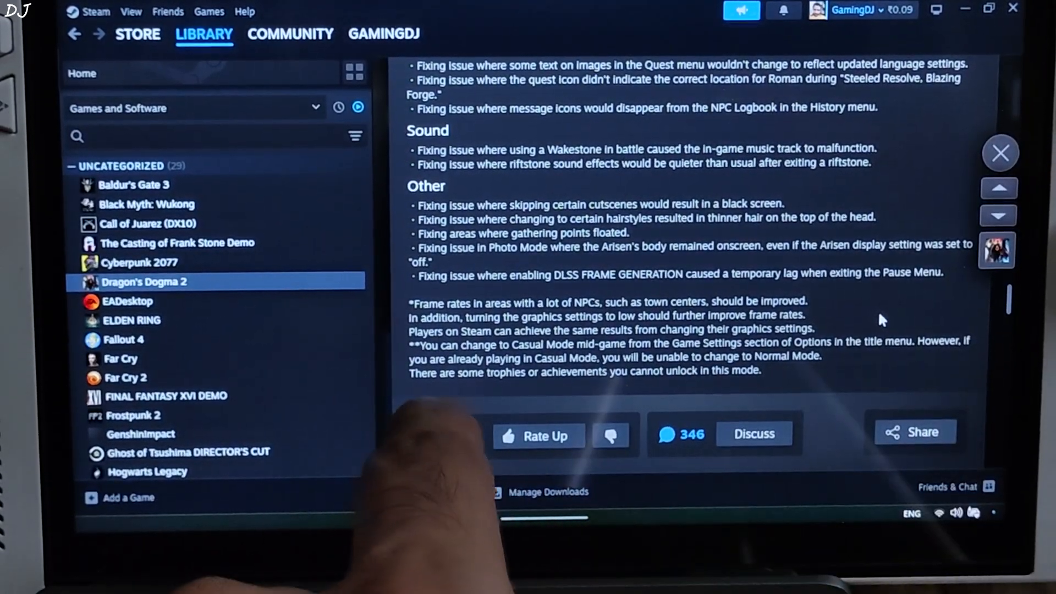
Download the DD2.zip asset from REFramework's v1.5.7 release page.
left_click(538, 435)
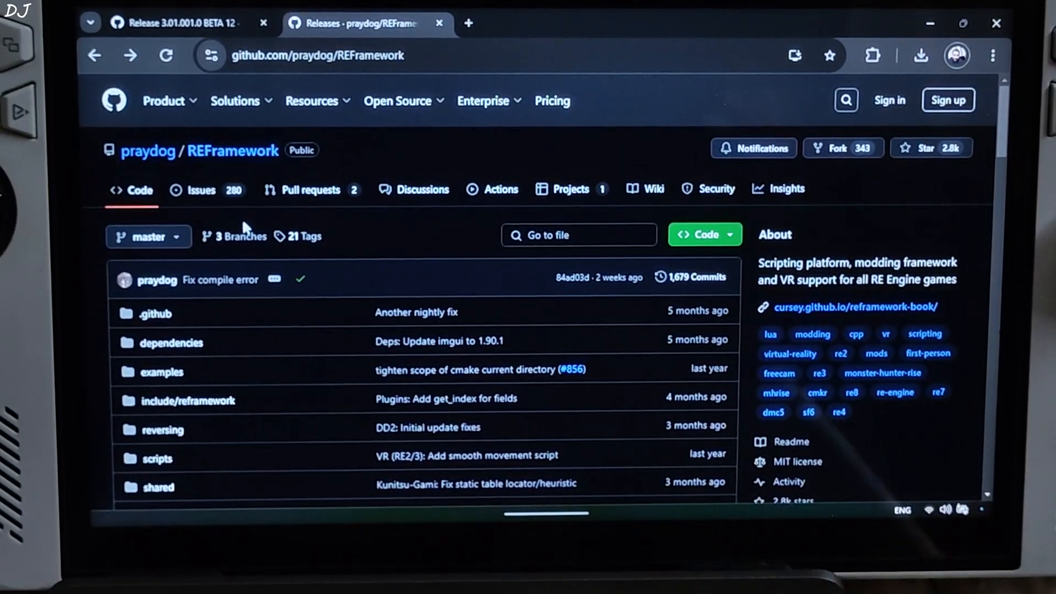
scroll("down", 3)
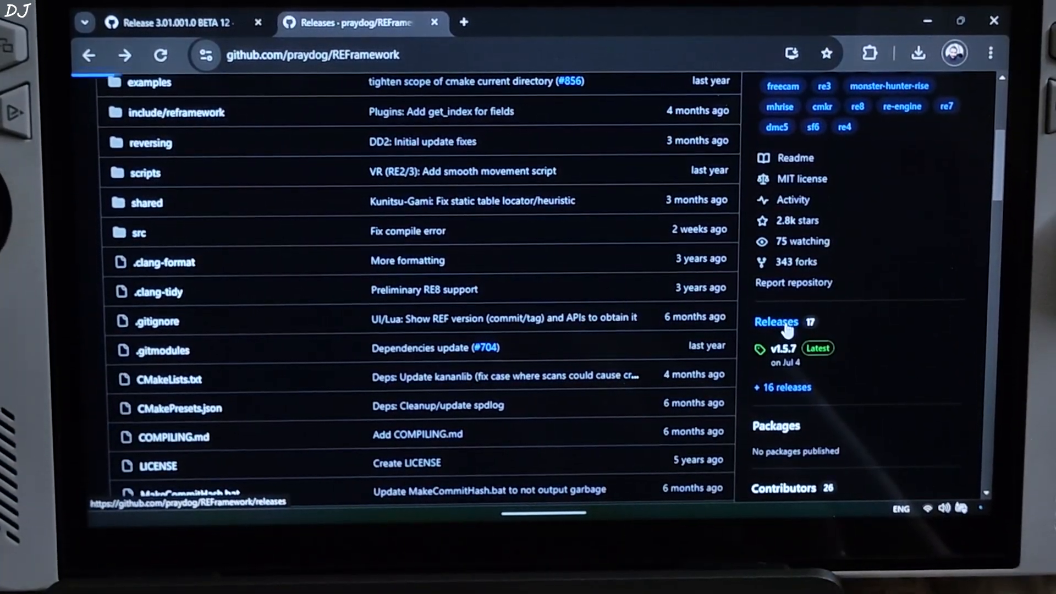
left_click(775, 322)
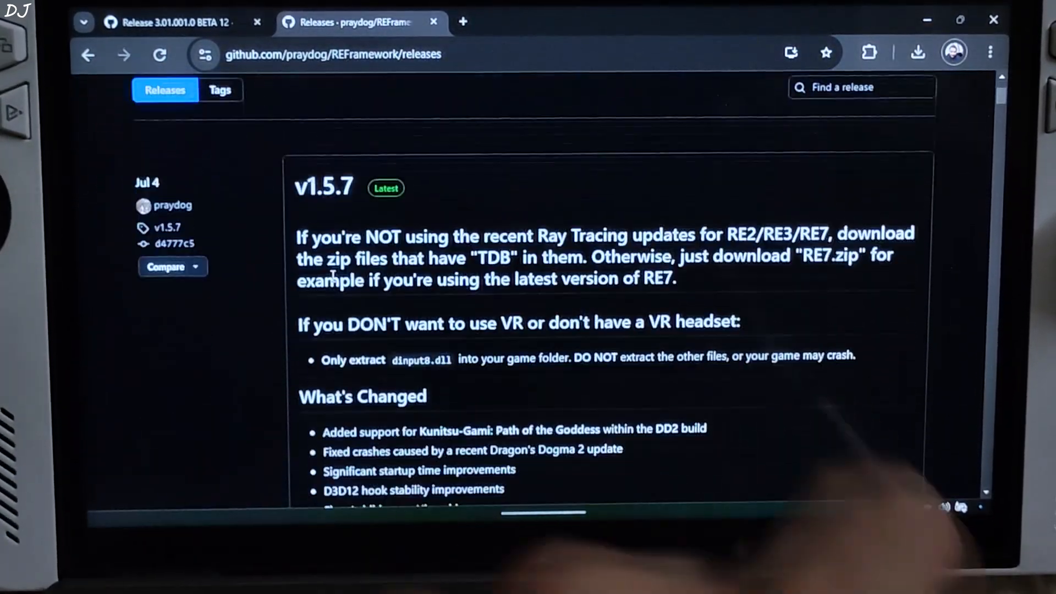
scroll("down", 3)
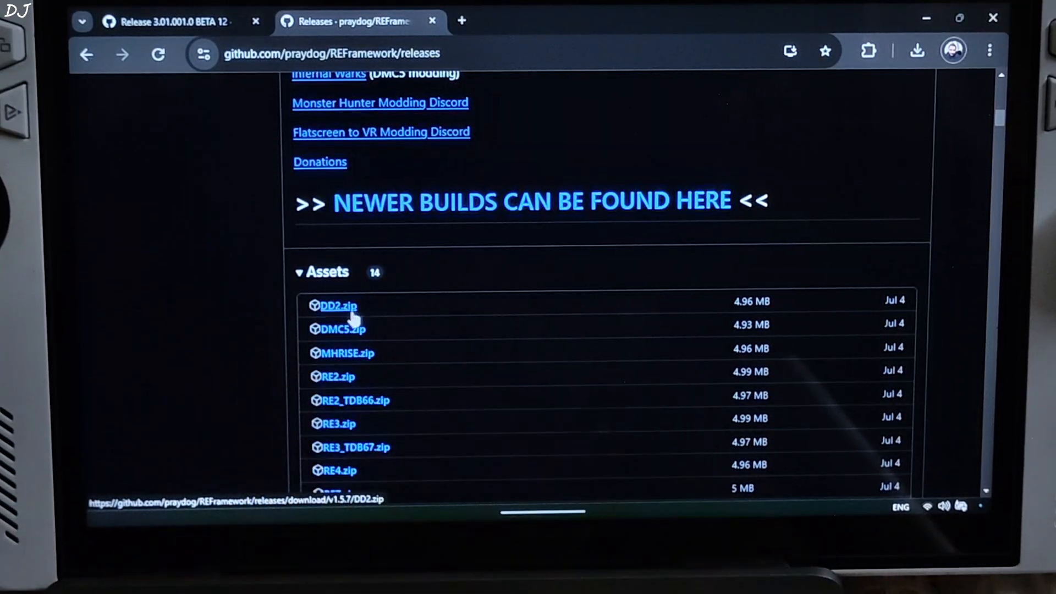
left_click(171, 21)
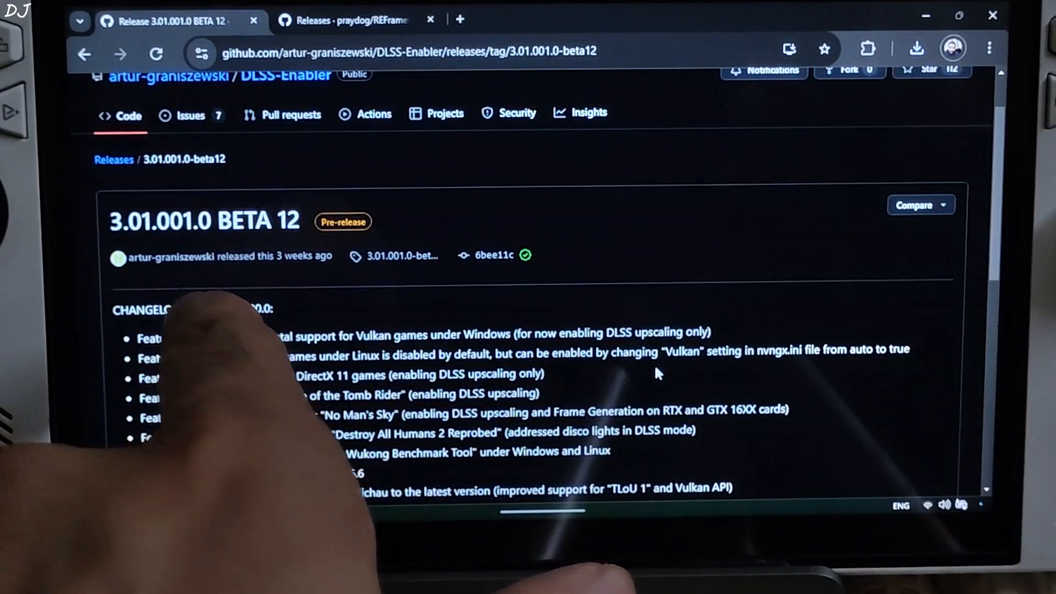
Scroll to the DLSS-Enabler Beta 12 release assets with the setup exe.
scroll("down", 3)
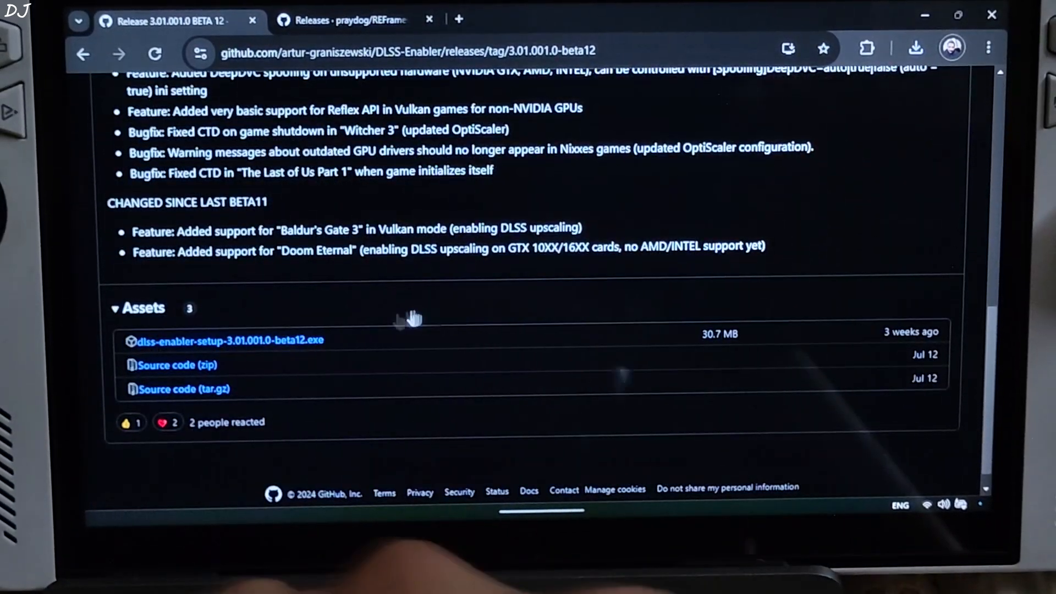
mouse_move(310, 357)
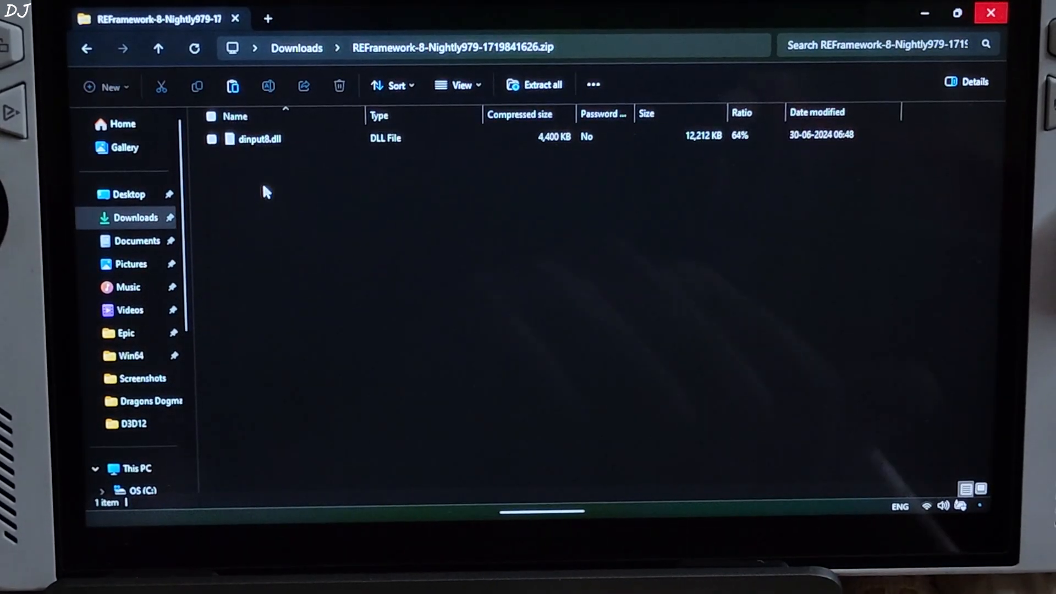
Select dinput8.dll inside the REFramework nightly zip in Downloads.
left_click(260, 138)
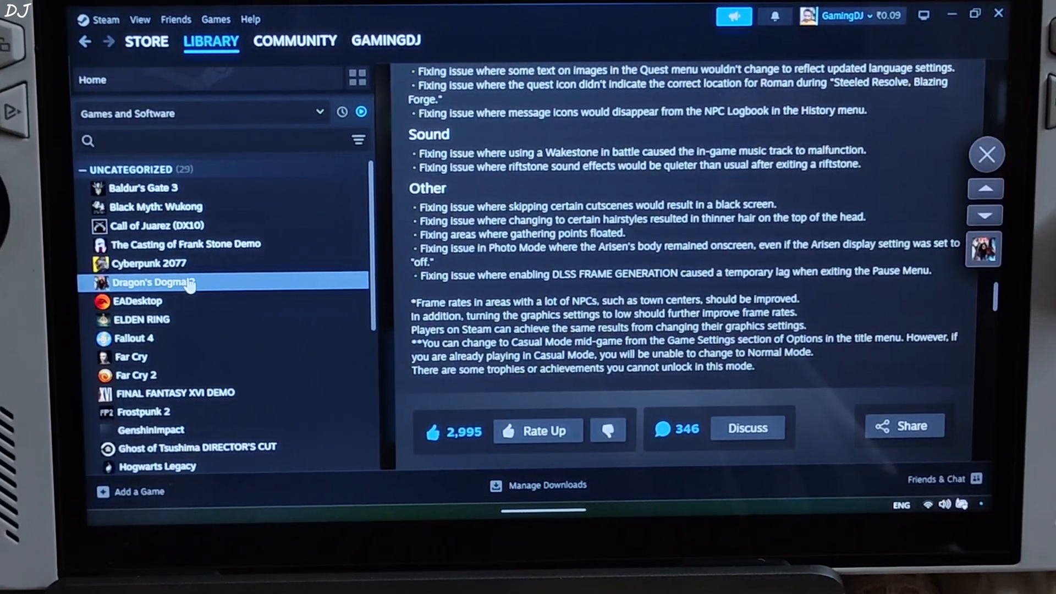
Browse Dragon's Dogma 2's local files from its Steam library entry.
right_click(155, 282)
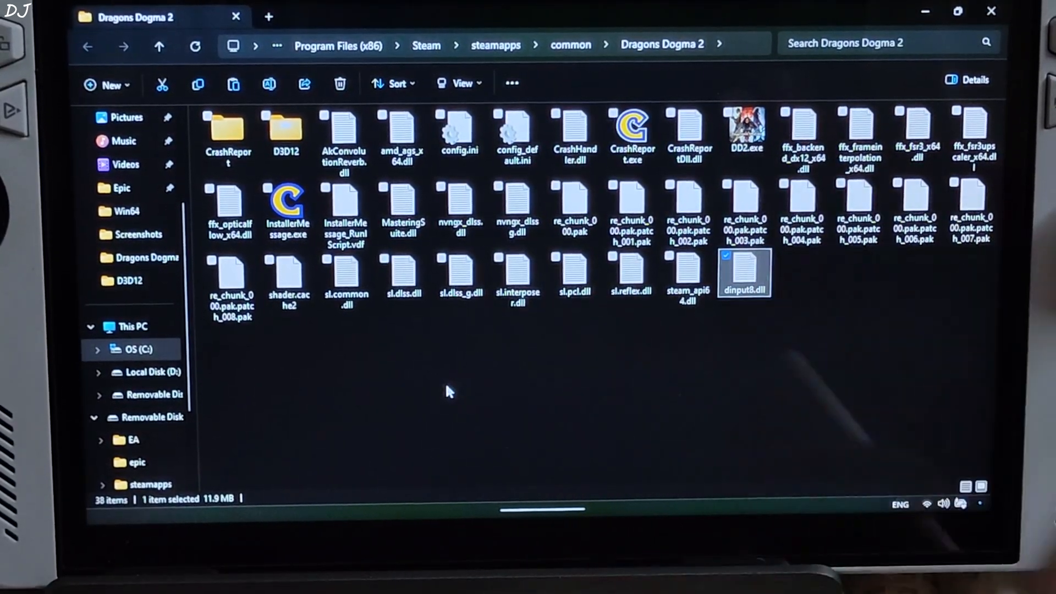
mouse_move(482, 406)
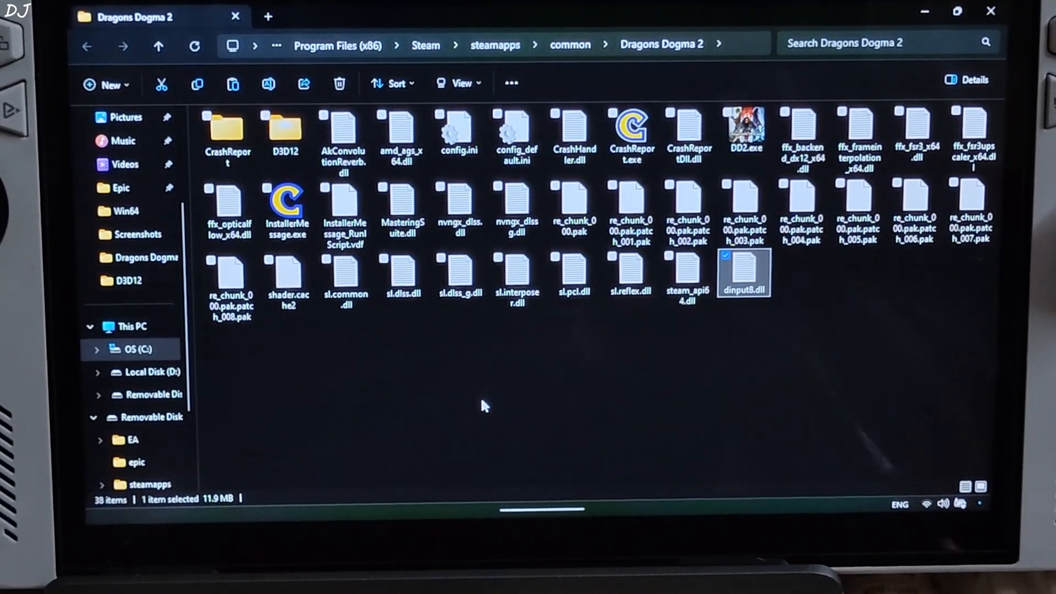
Run DD2.exe once from the game folder so REFramework creates its log.
left_click(744, 131)
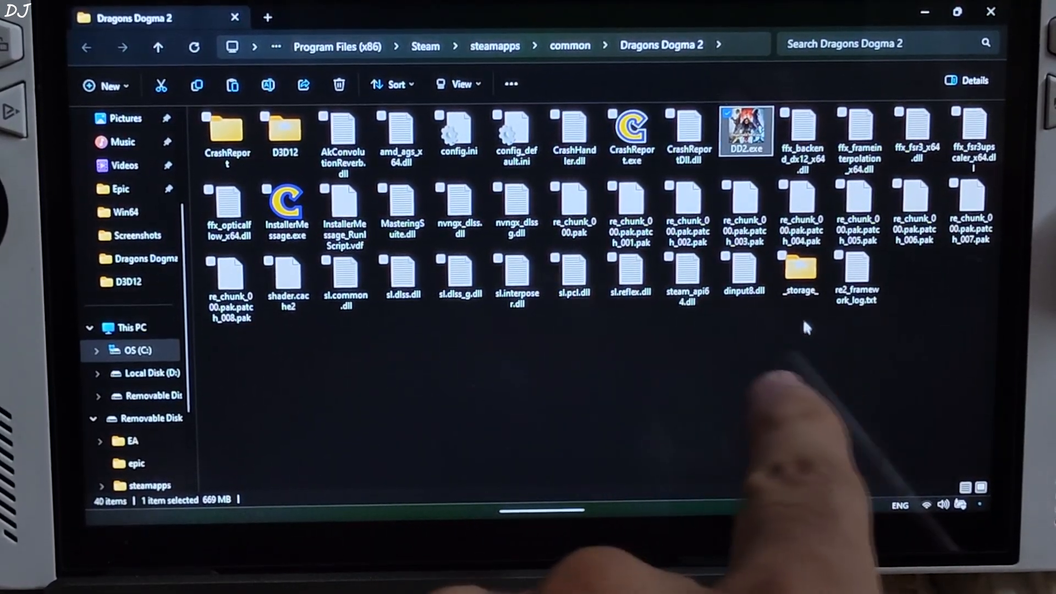
left_click(686, 280)
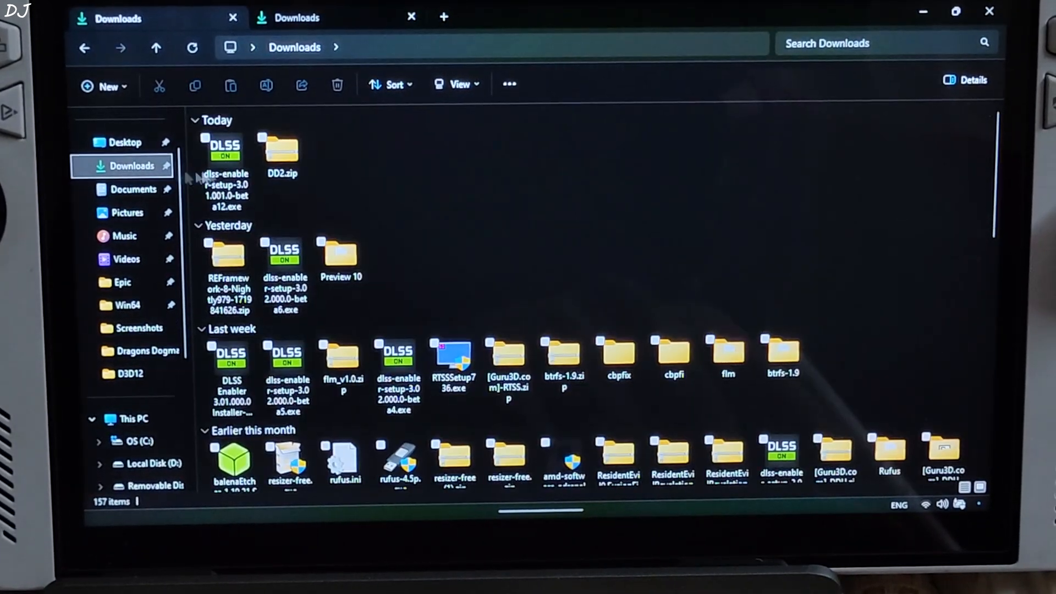
Launch dlss-enabler-setup-3.01.001.0-beta12.exe from Downloads.
left_click(226, 148)
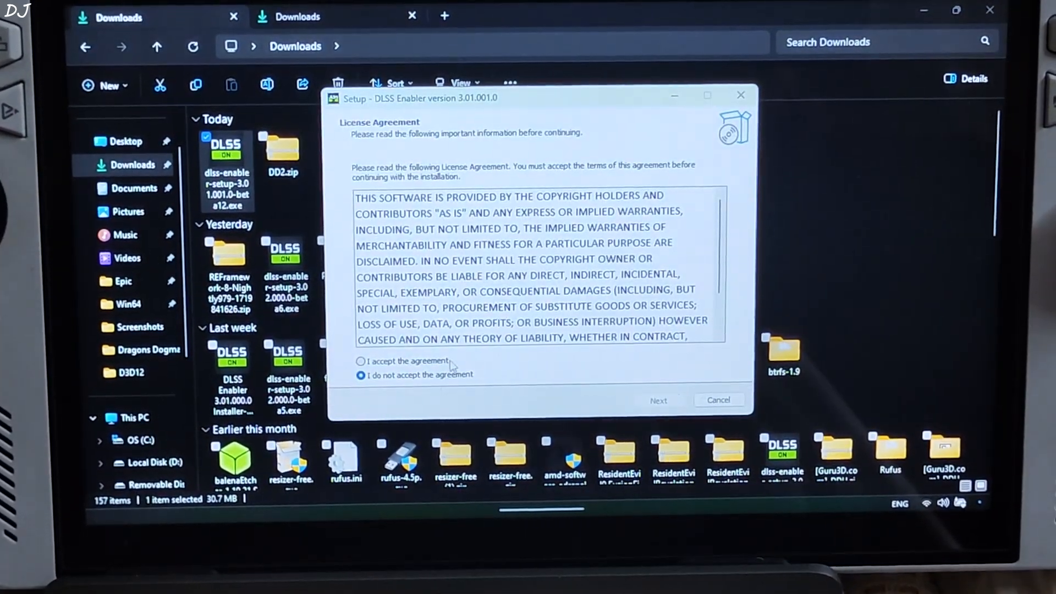
Accept the license and set the destination to the Steam Dragons Dogma 2 folder.
left_click(361, 359)
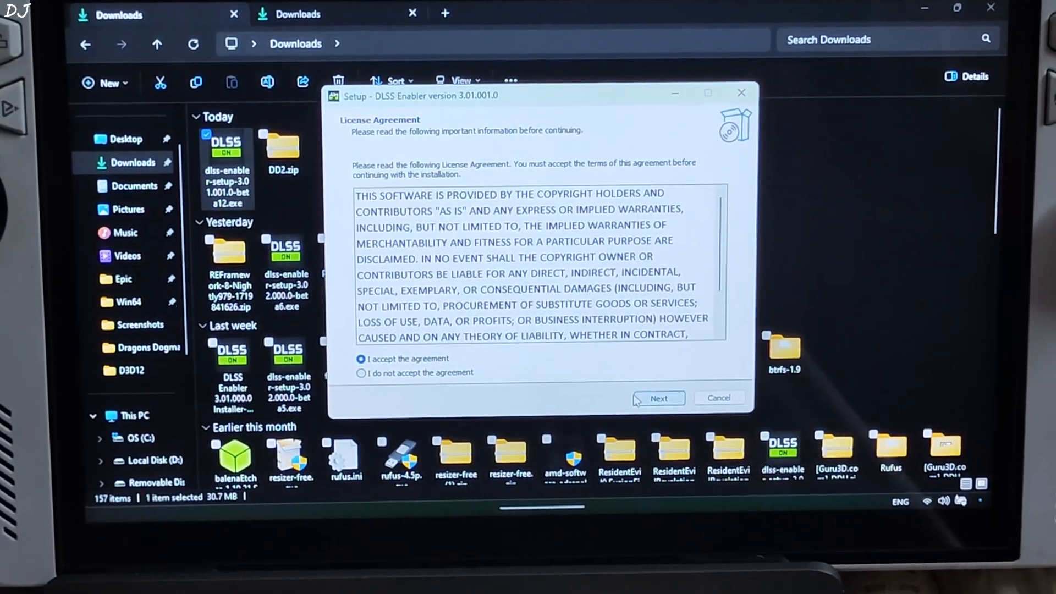
left_click(658, 398)
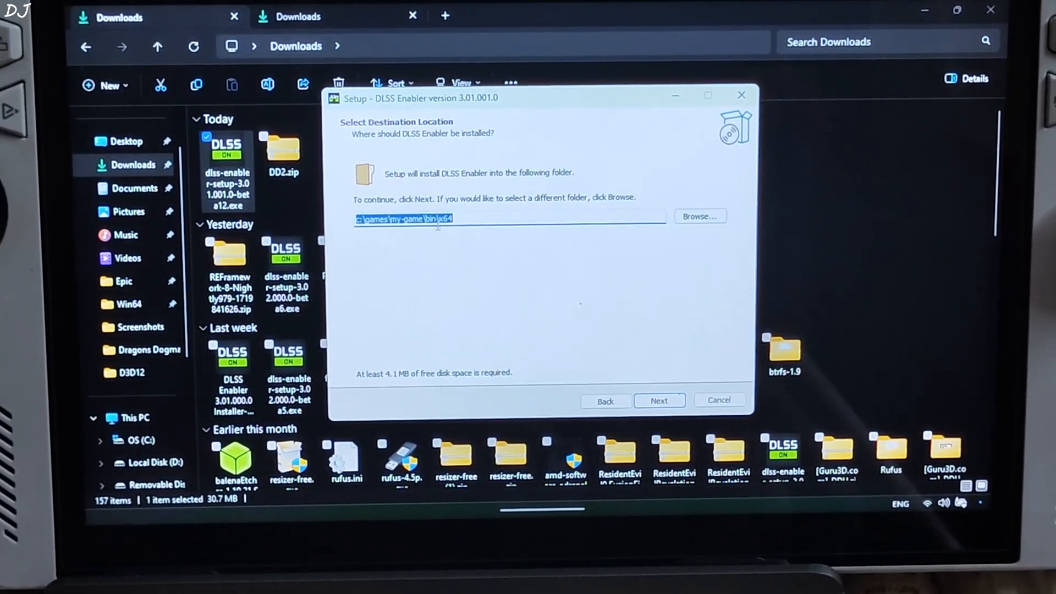
type("C:\\Program Files (x86)\\Steam\\steamapps\\common\\Dragons Dogma 2")
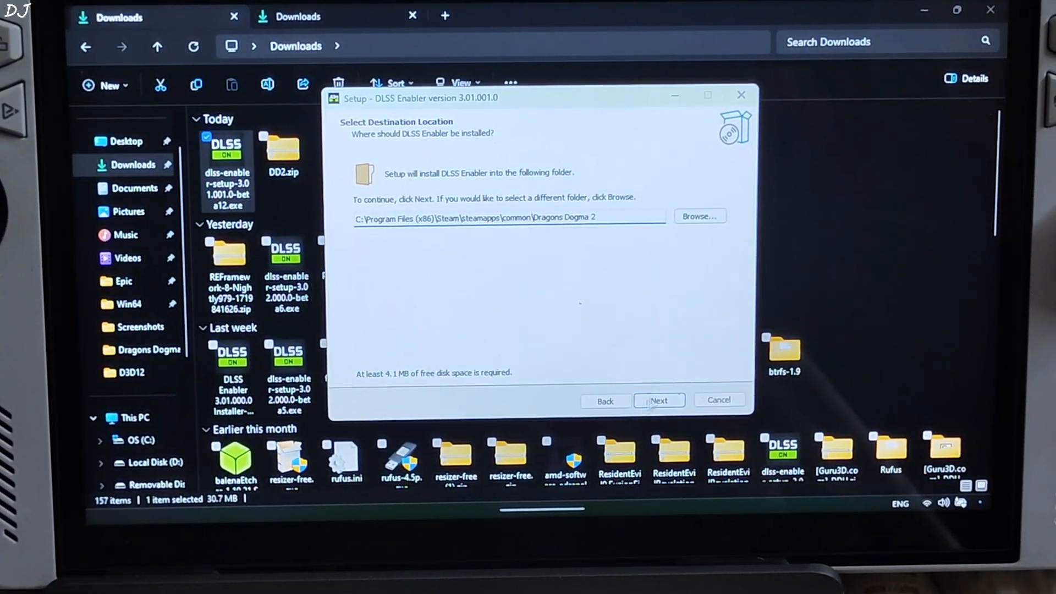
left_click(658, 400)
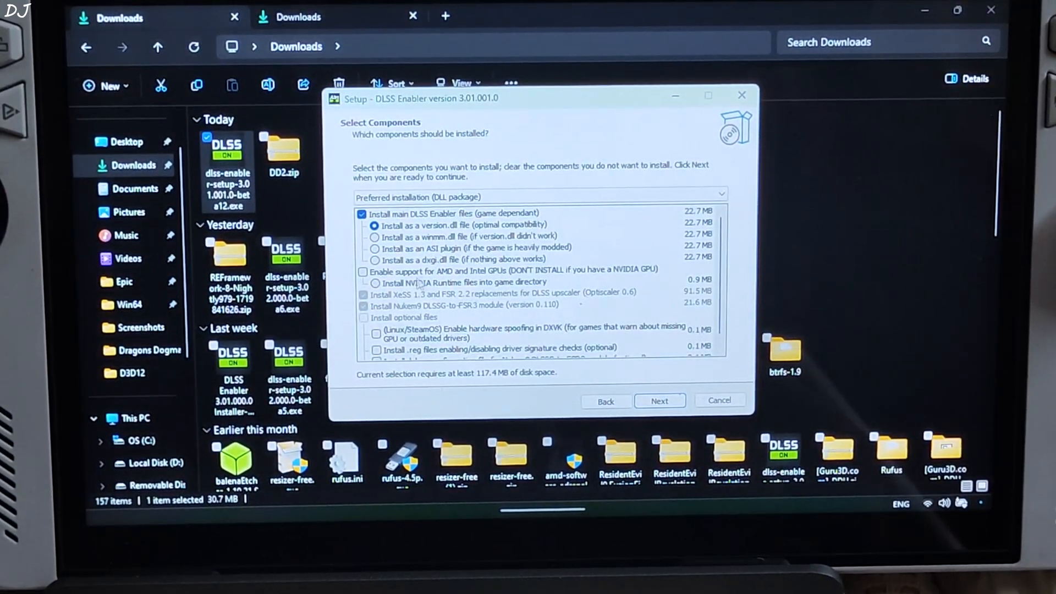
Install with AMD and Intel GPU support enabled and finish without viewing the README.
left_click(362, 271)
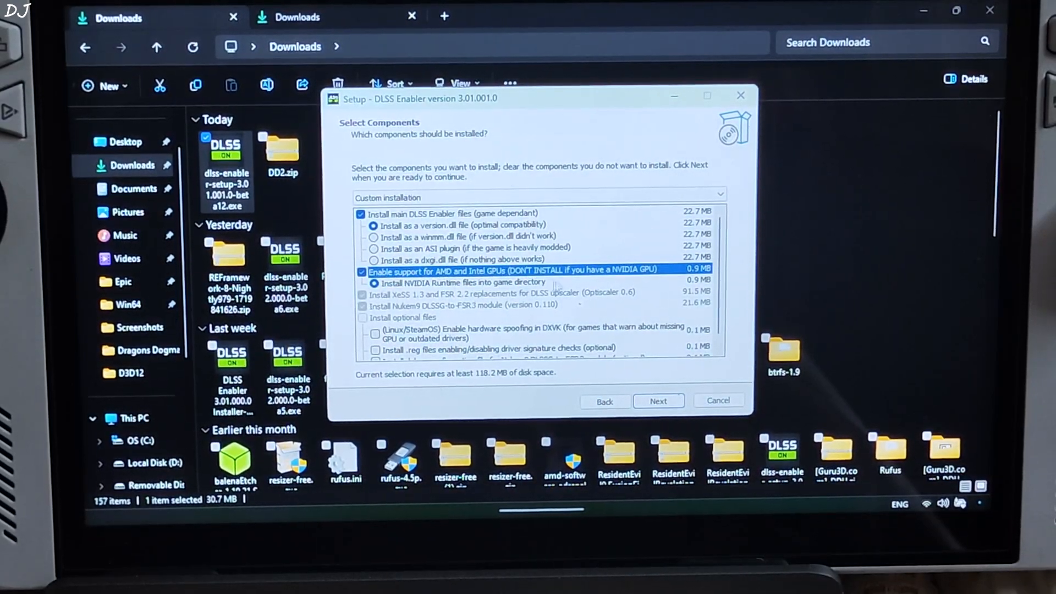
left_click(658, 400)
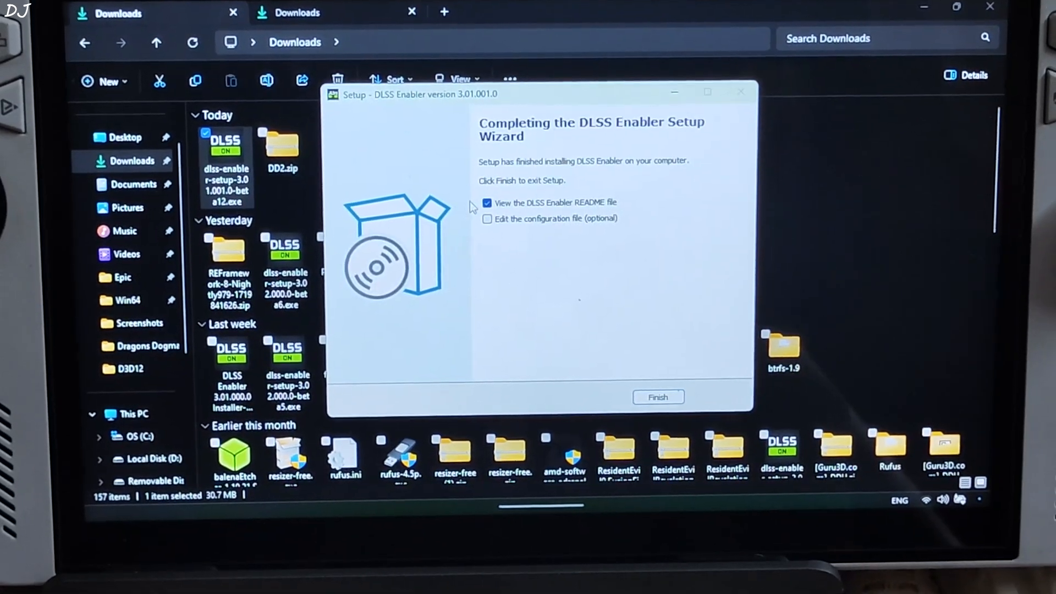
left_click(488, 202)
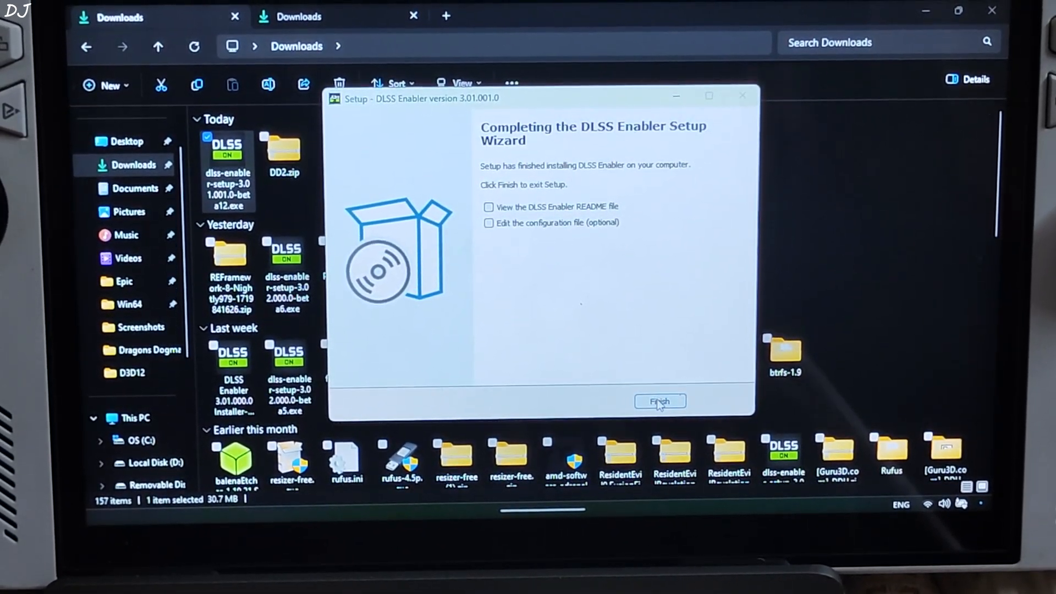
left_click(659, 400)
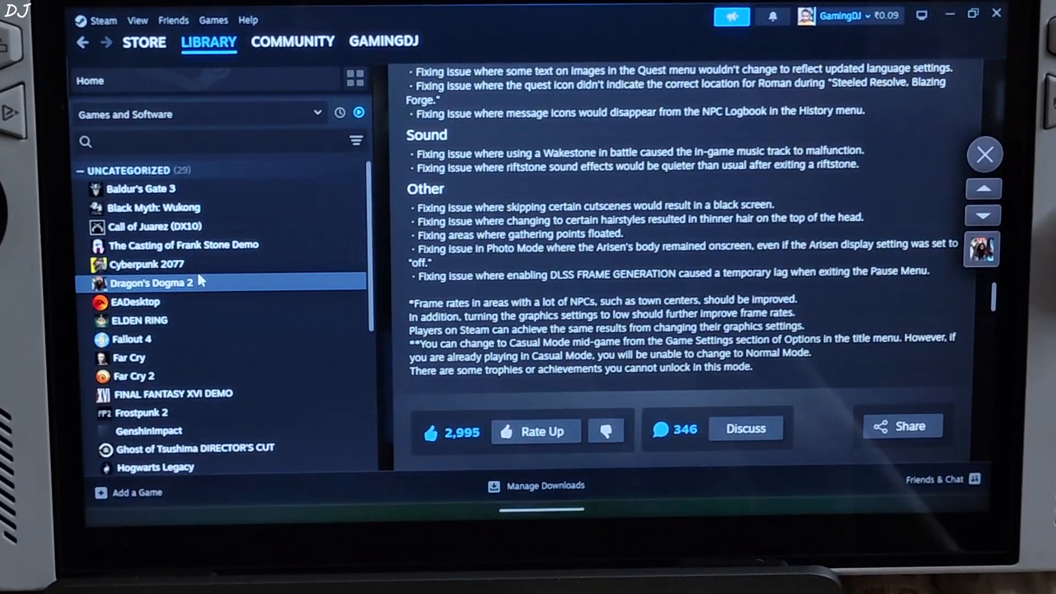
Browse the game's local files from Steam and open nvngx.ini.
right_click(153, 283)
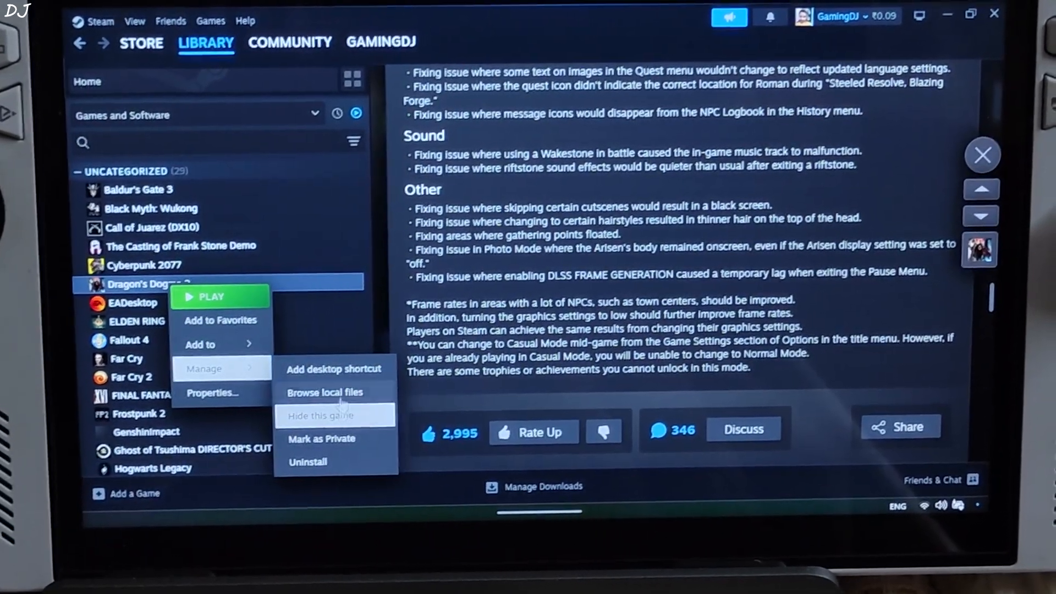
left_click(325, 392)
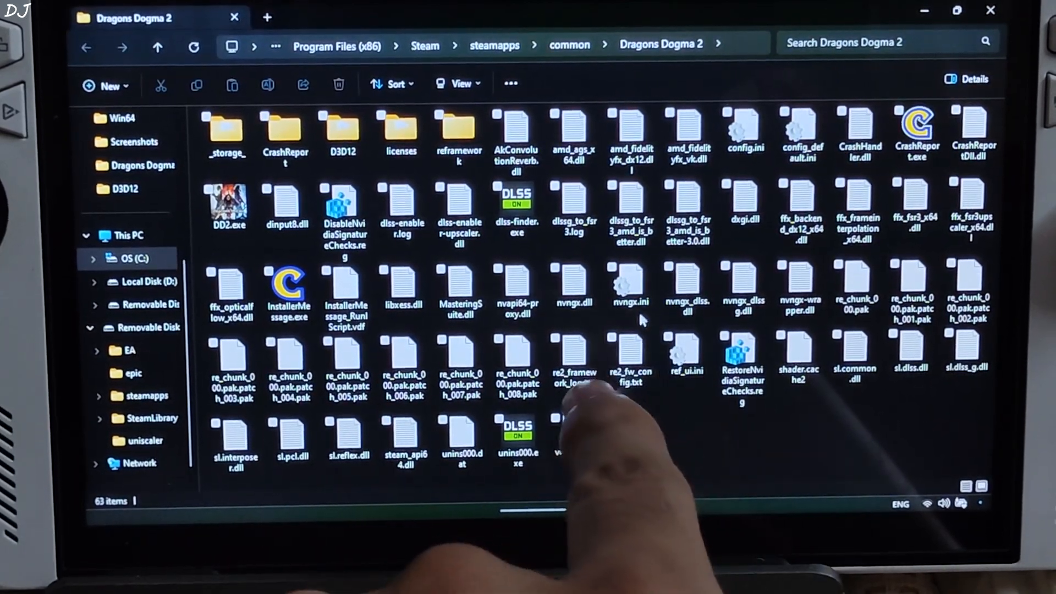
left_click(629, 286)
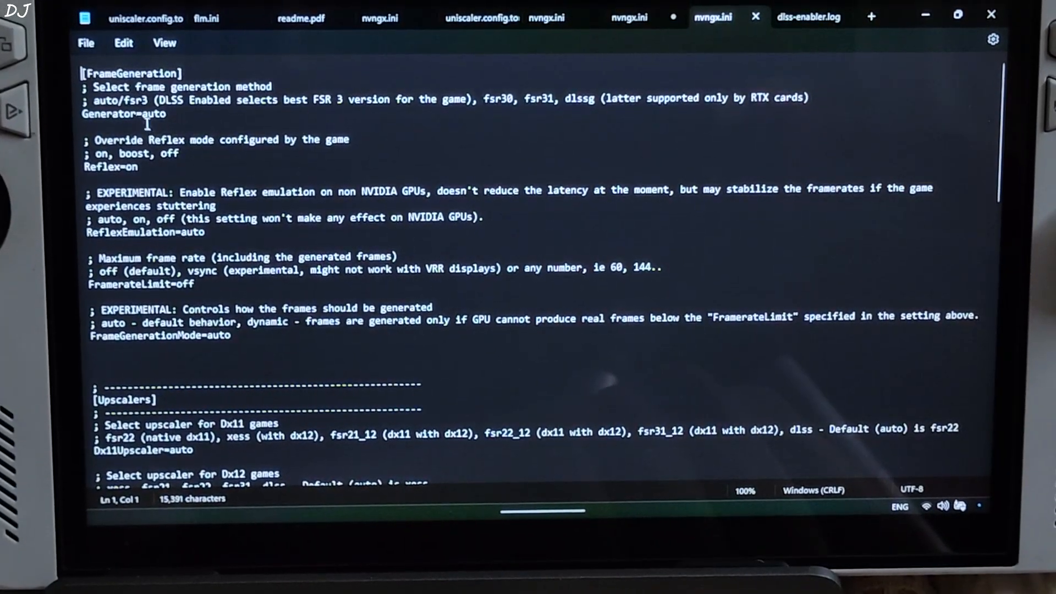
Replace the Generator value auto with fsr31 in nvngx.ini.
double_click(151, 114)
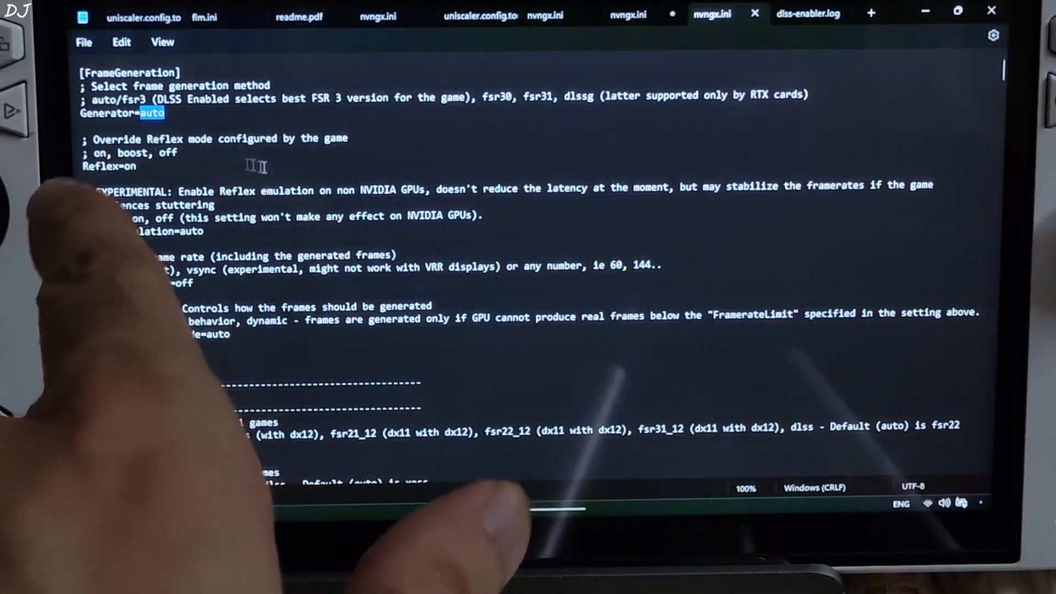
type("f")
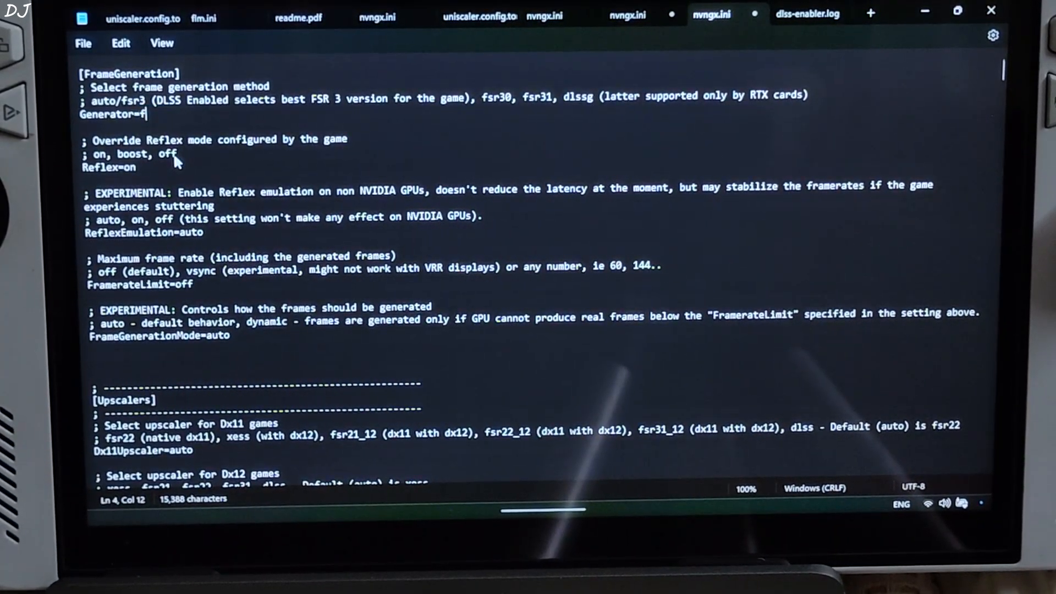
type("r3")
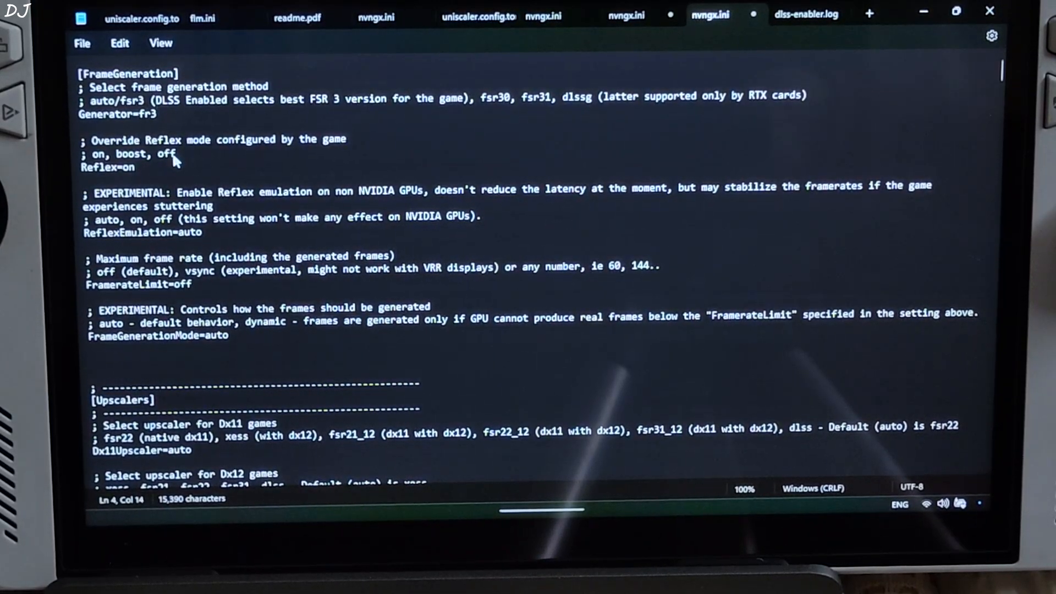
type("1")
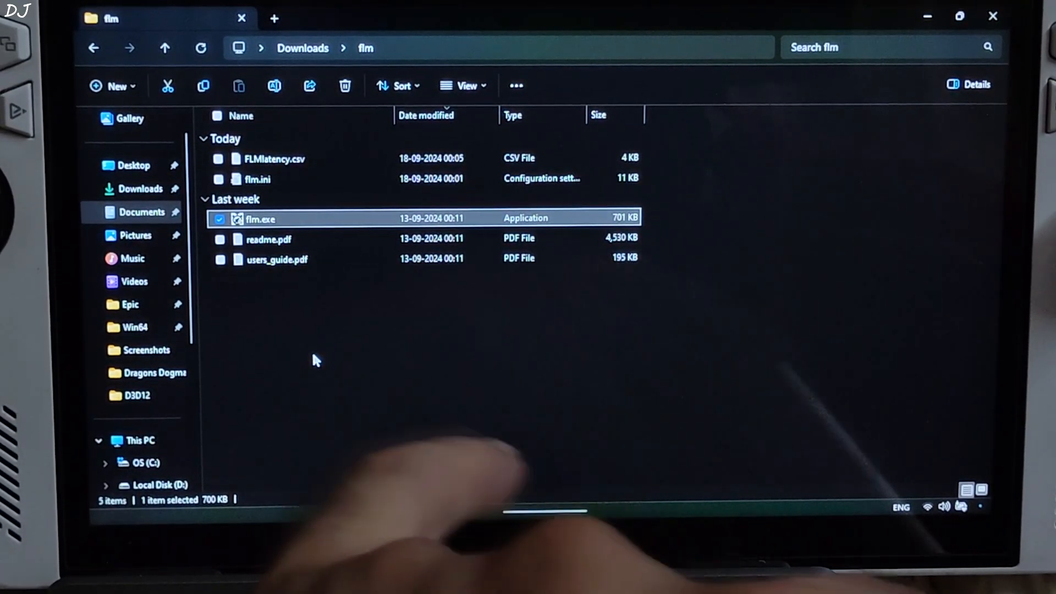
Run flm.exe from the flm folder in Downloads.
right_click(258, 218)
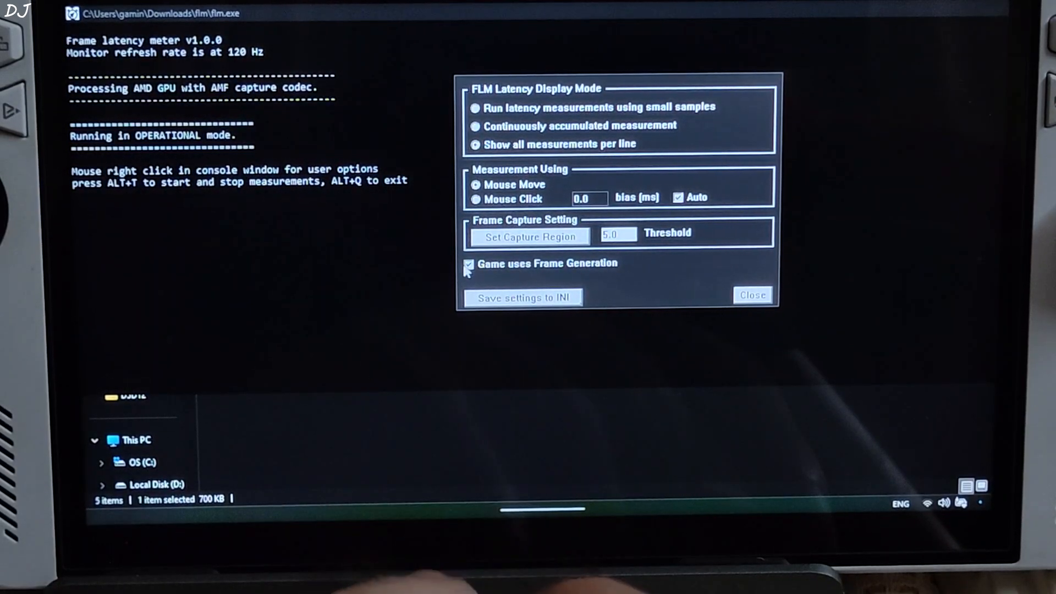
Untick Game uses Frame Generation in FLM options and close the dialog.
left_click(468, 264)
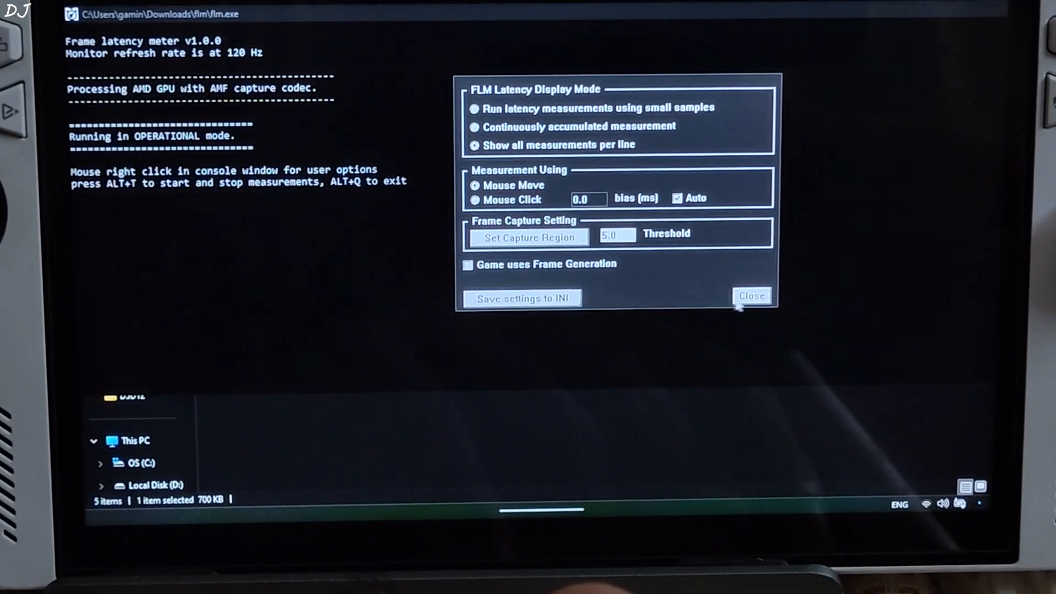
left_click(751, 296)
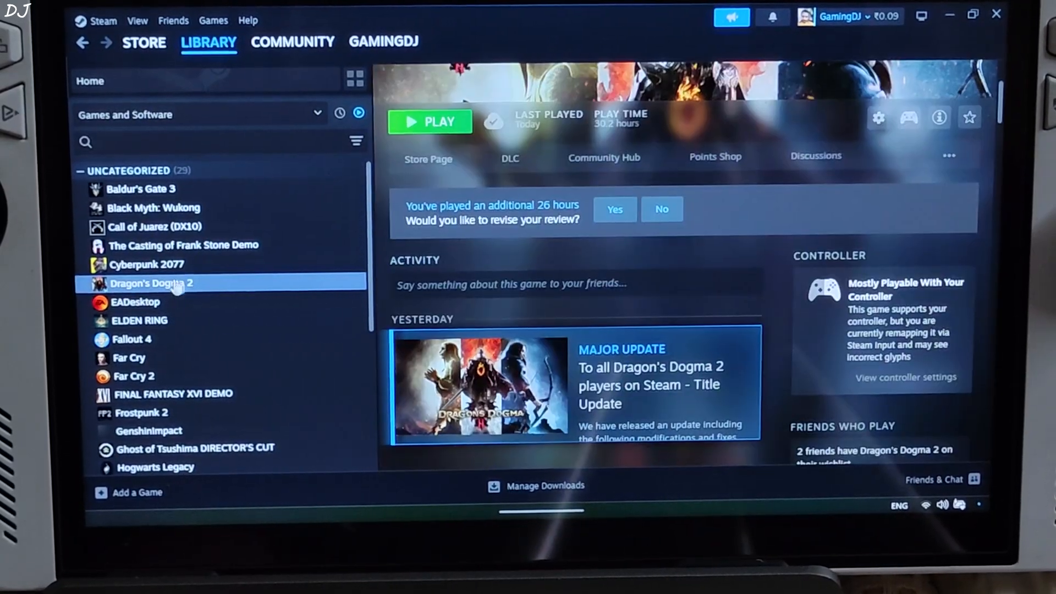
Launch Dragon's Dogma 2 from the Steam library and reach its install folder.
left_click(430, 122)
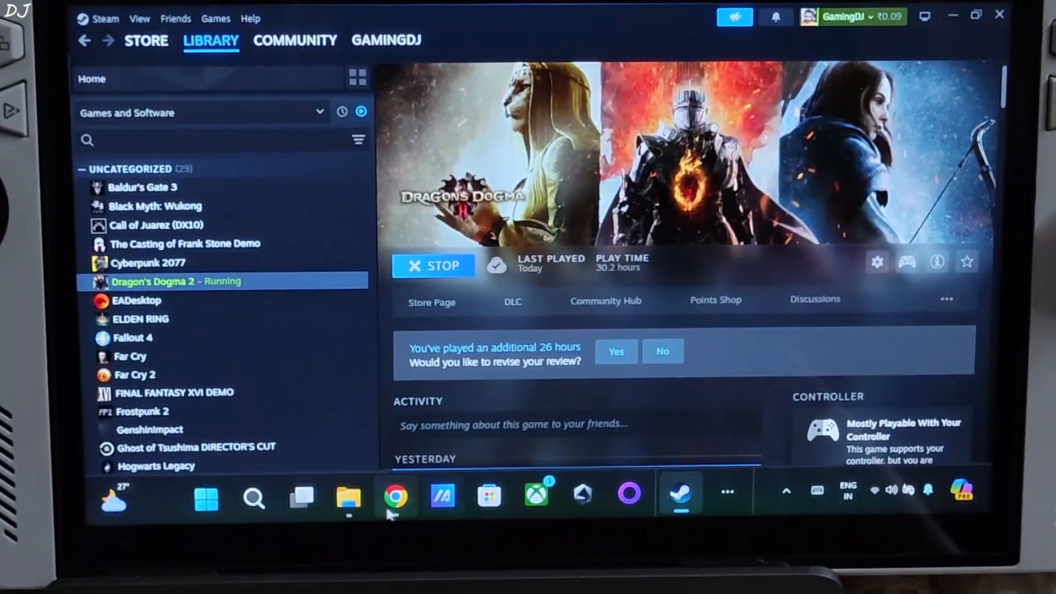
right_click(176, 280)
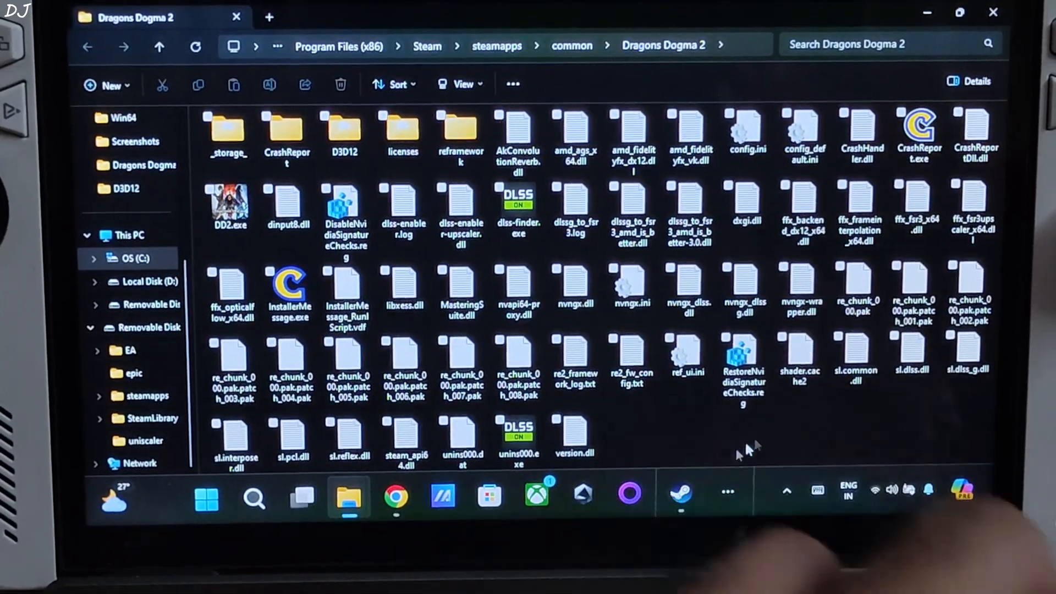
Open the Dragons Dogma 2 install folder holding the DLSS Enabler files.
left_click(727, 490)
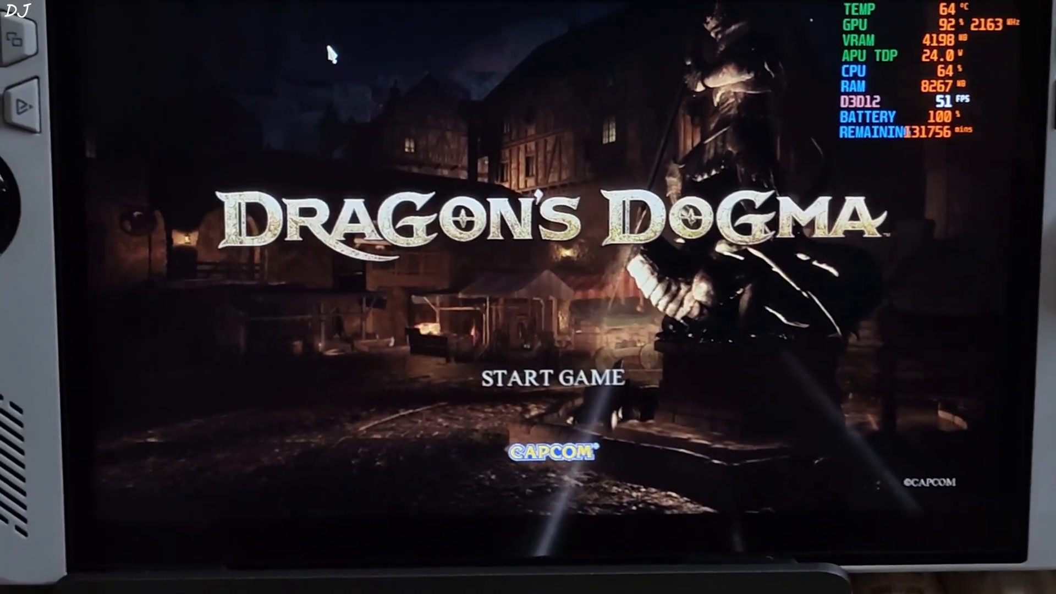
Review the Adrenalin Dragon's Dogma 2 profile with Fluid Motion Frames 2 disabled.
left_click(545, 375)
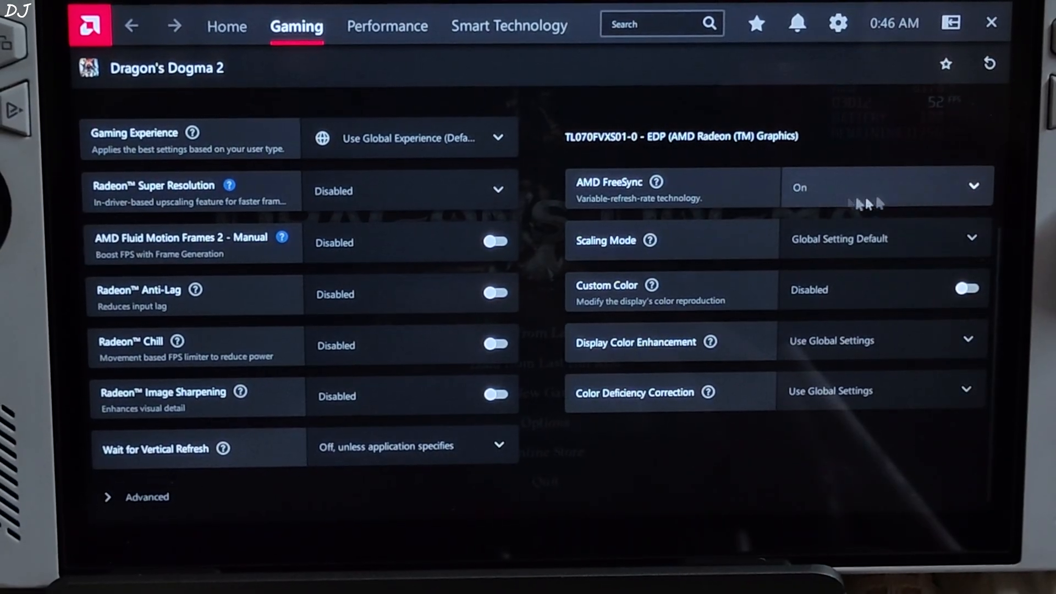
mouse_move(930, 140)
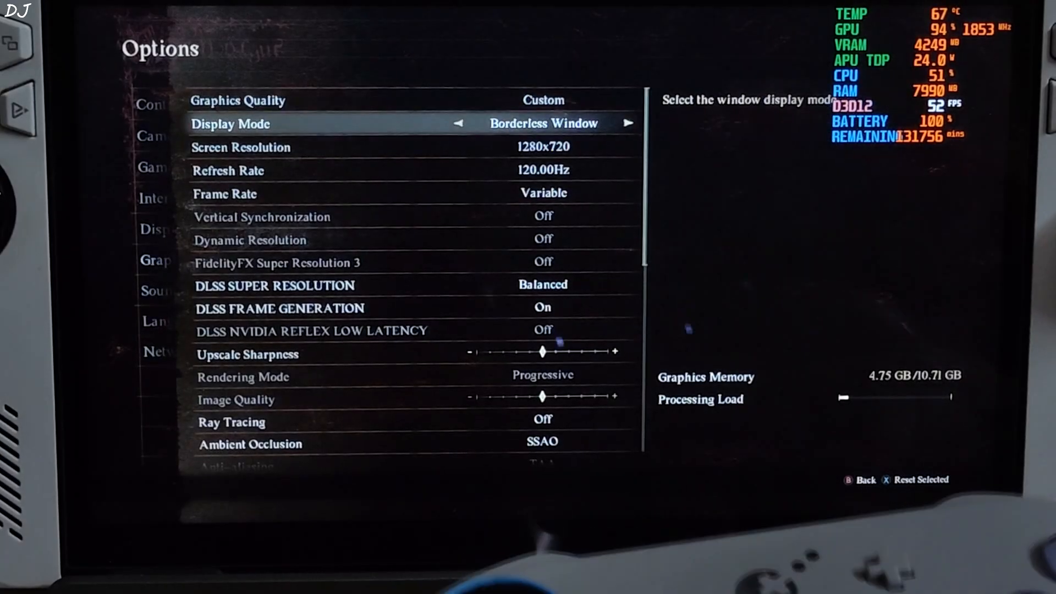
Set DLSS frame generation to Off and review the remaining low graphics settings.
key("down")
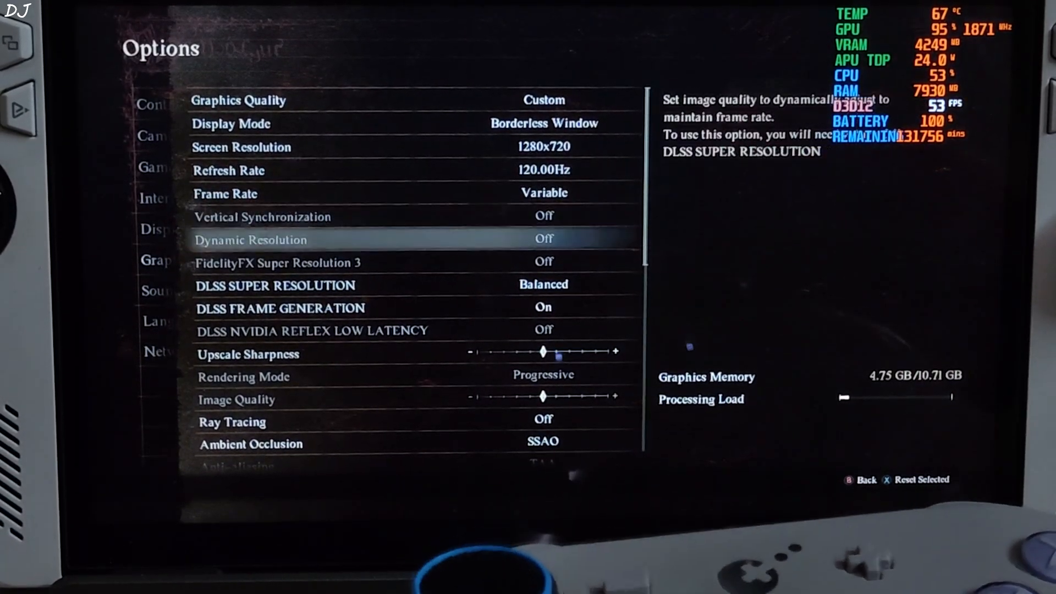
key("down")
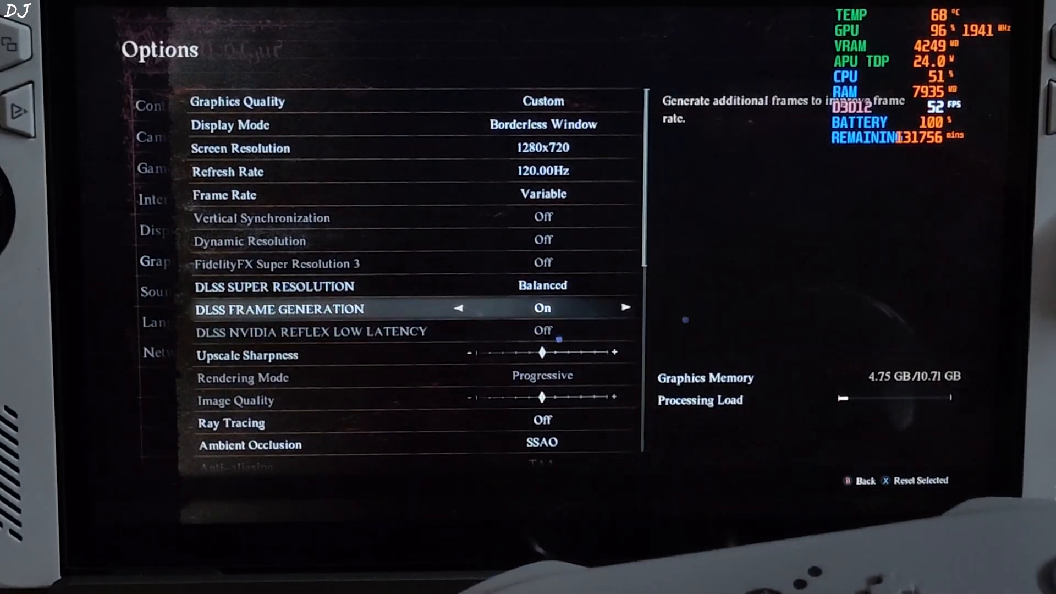
key("up")
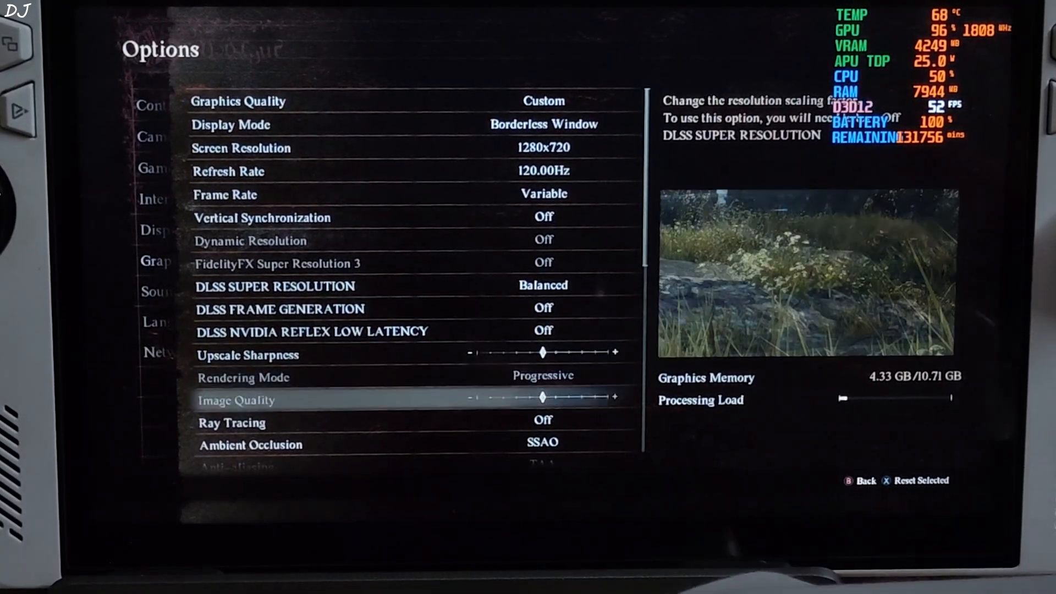
scroll("down", 3)
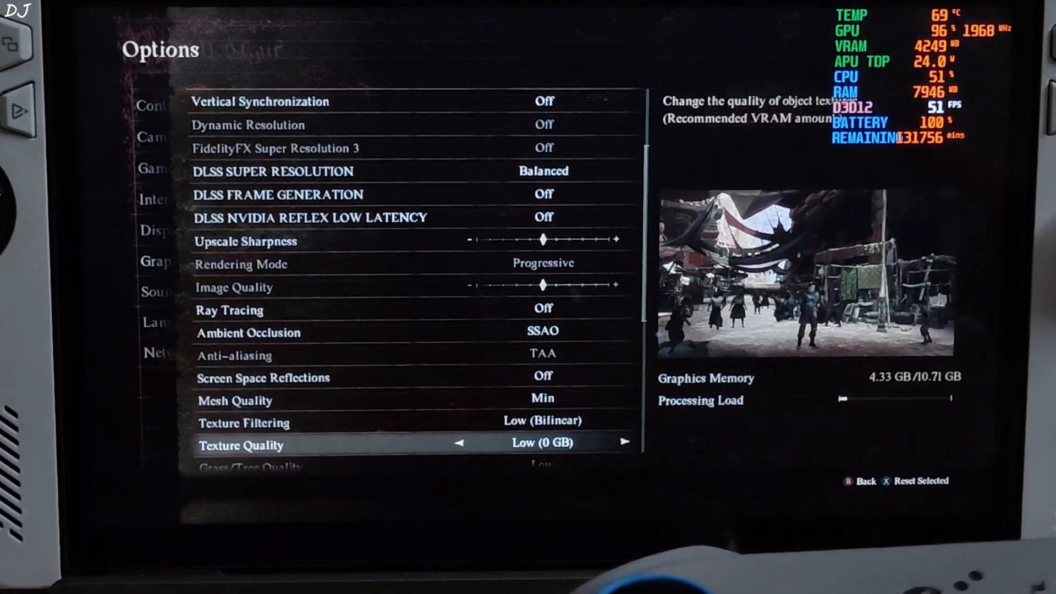
scroll("down", 3)
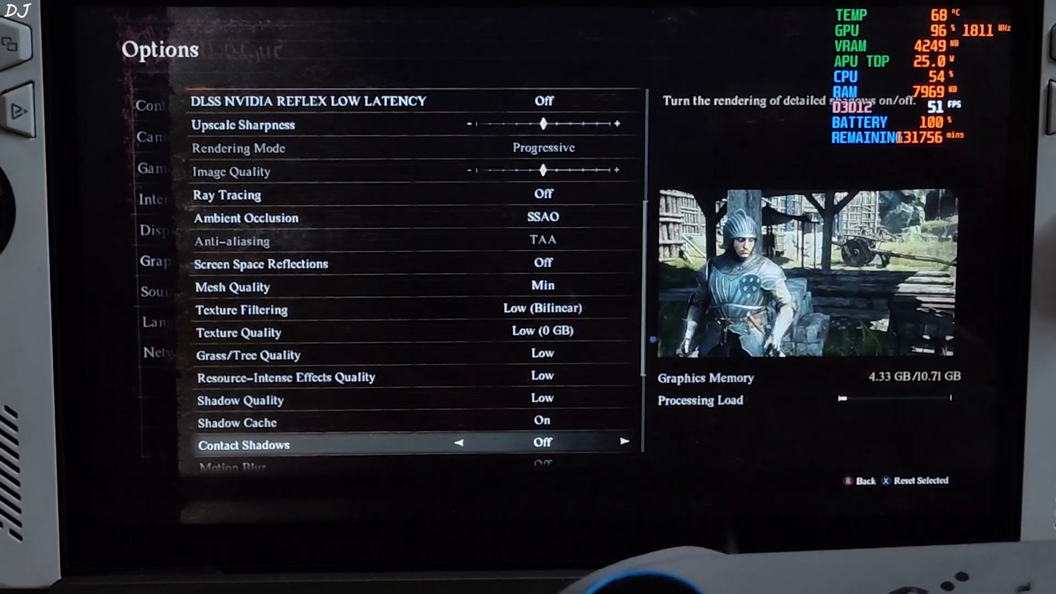
scroll("down", 3)
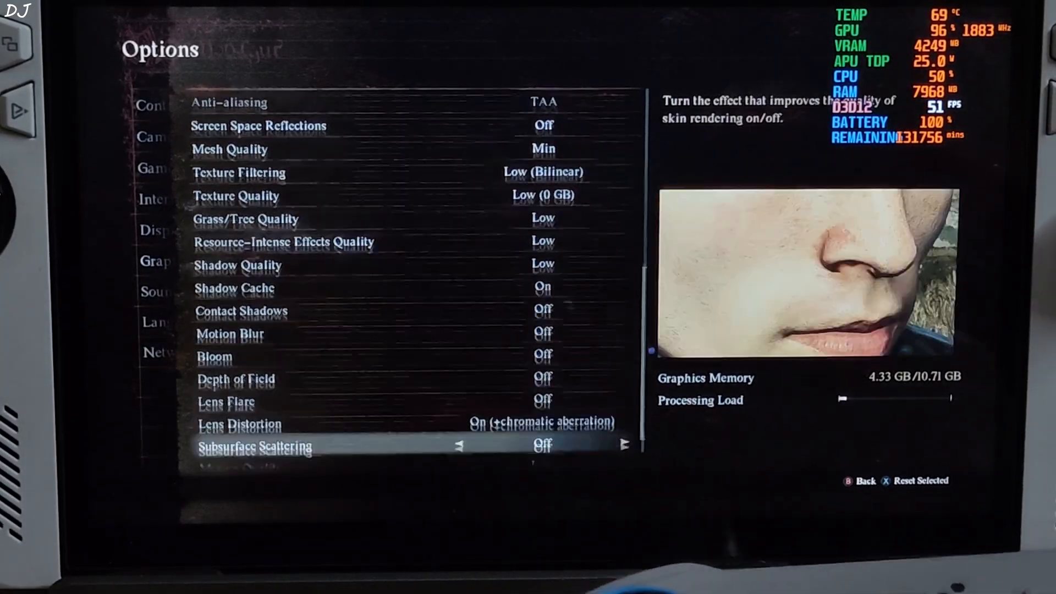
scroll("down", 3)
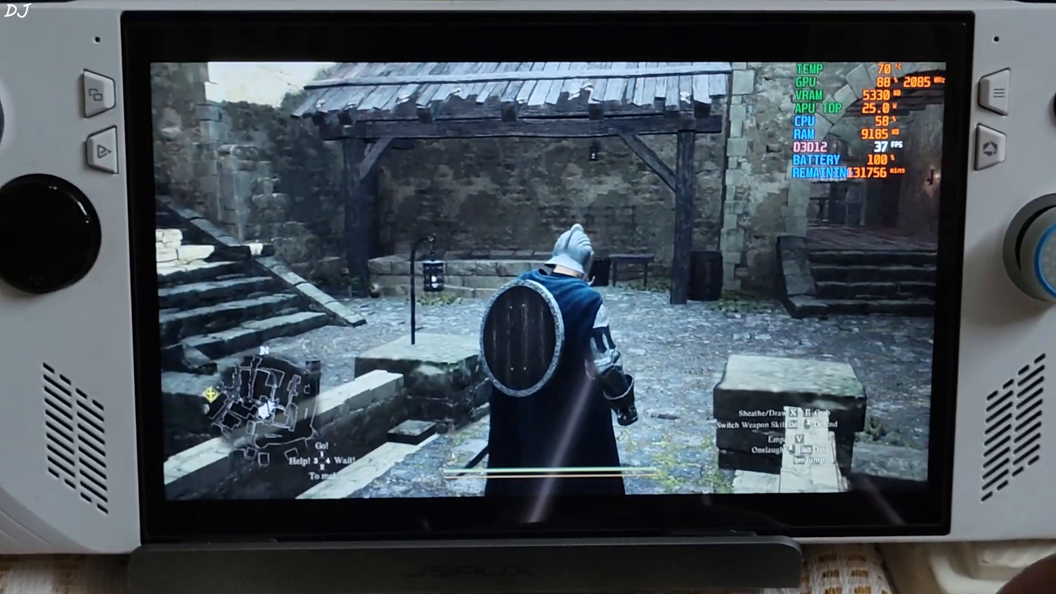
Leave the options and resume town gameplay at about 37 FPS.
left_click(265, 479)
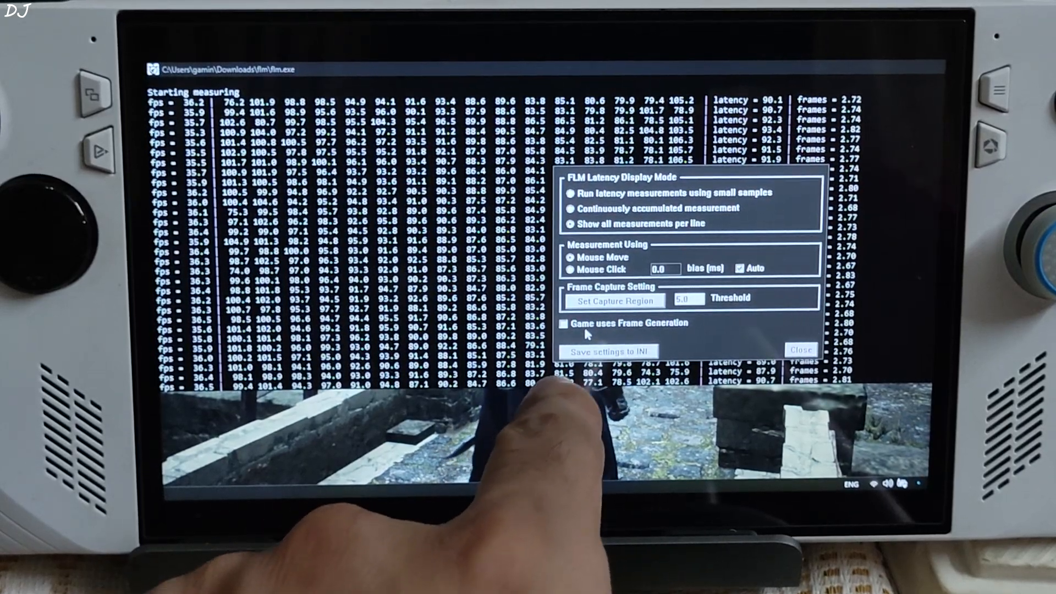
Mark the game as using frame generation in the FLM options dialog.
left_click(565, 321)
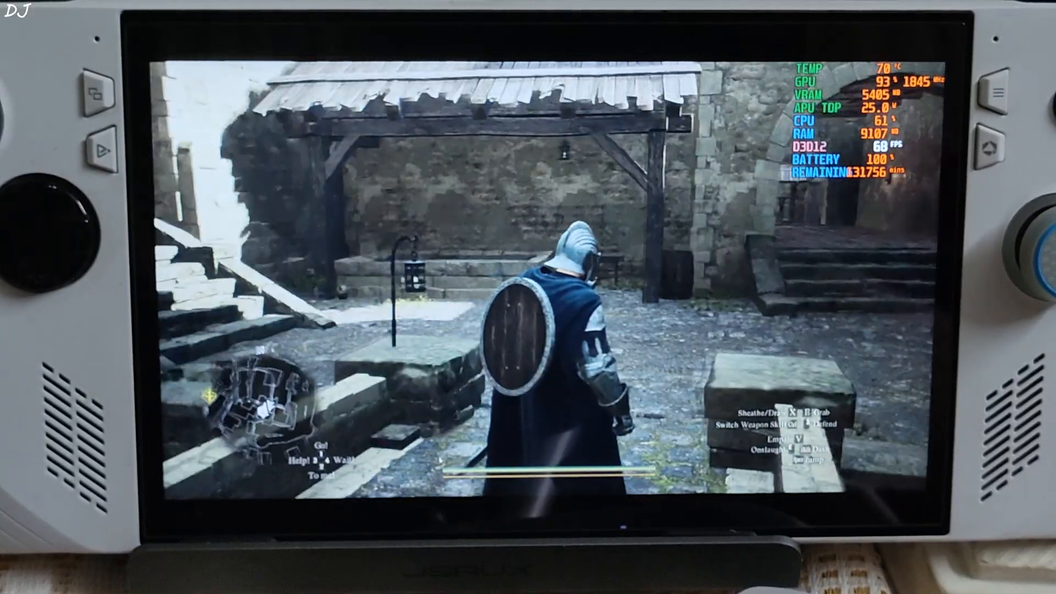
Return to town gameplay now running at about 68 FPS with frame generation.
left_click(263, 479)
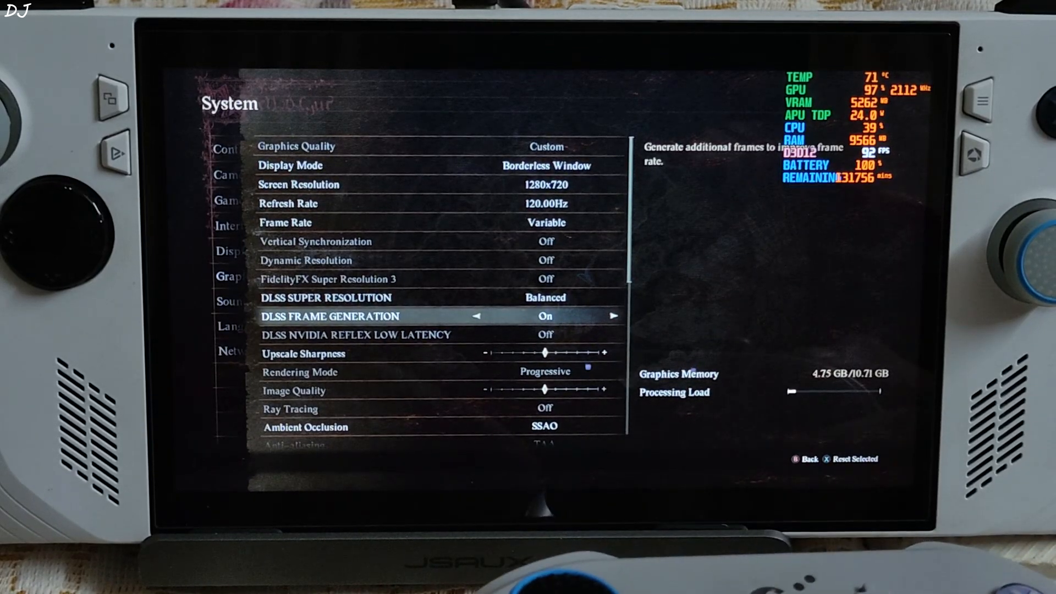
Back out of Graphics to the options category menu, keeping frame generation On.
key("Escape")
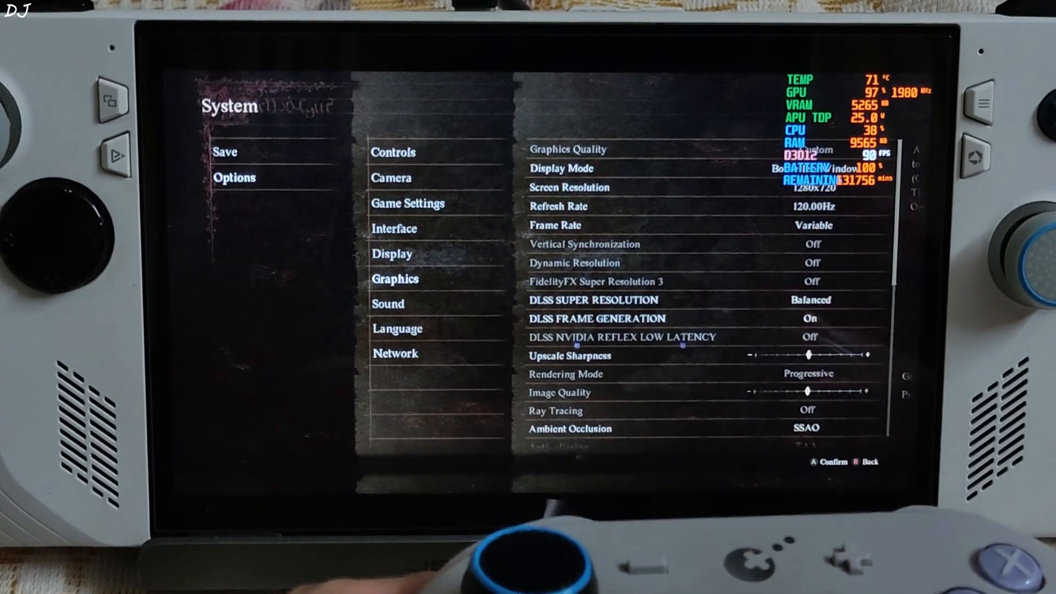